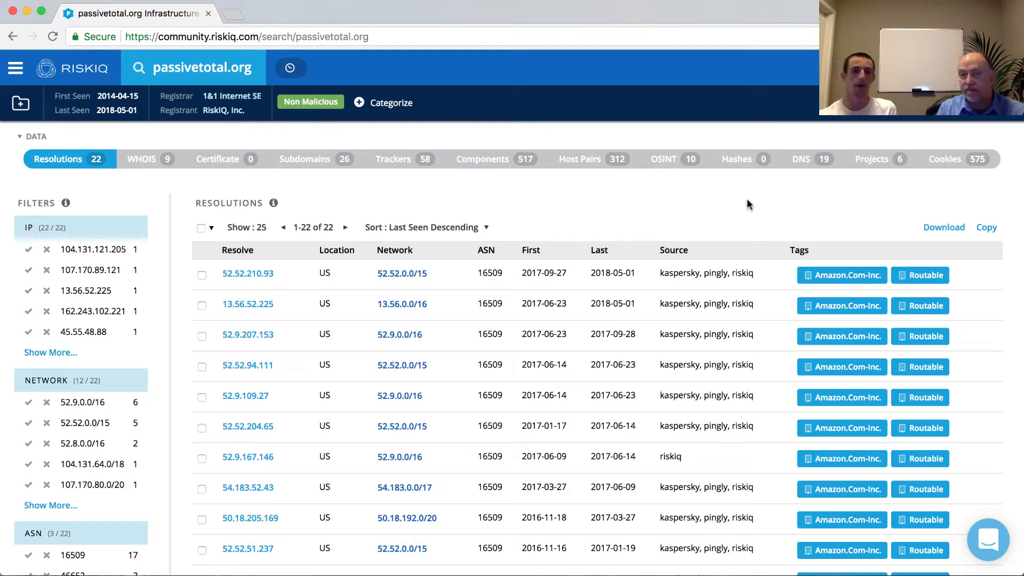
- Show passivetotal.org's DNS records — NS, MX, SOA, TXT and the www/app CNAMEs — with first/last-seen dates
left_click(812, 159)
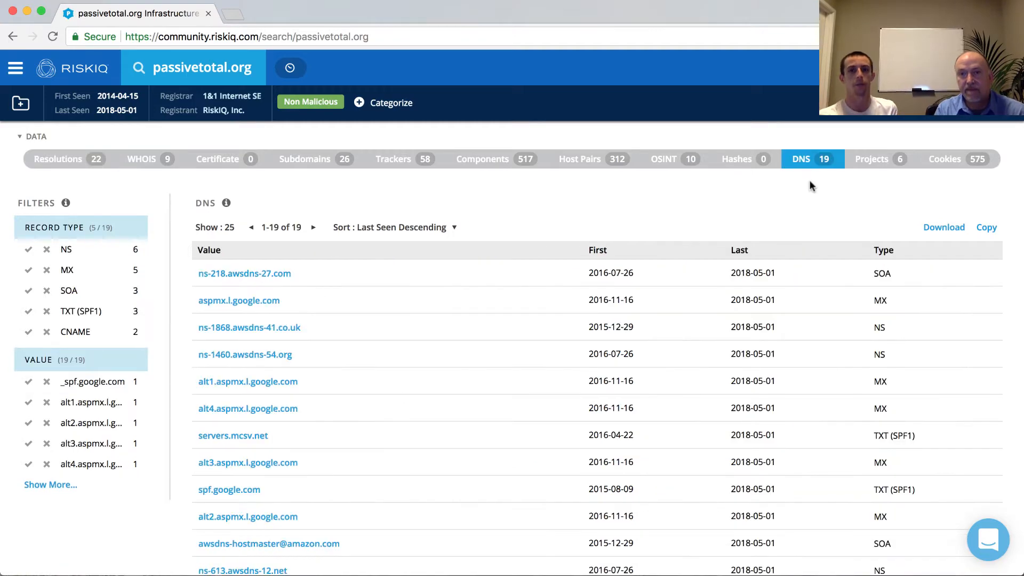
scroll("down", 3)
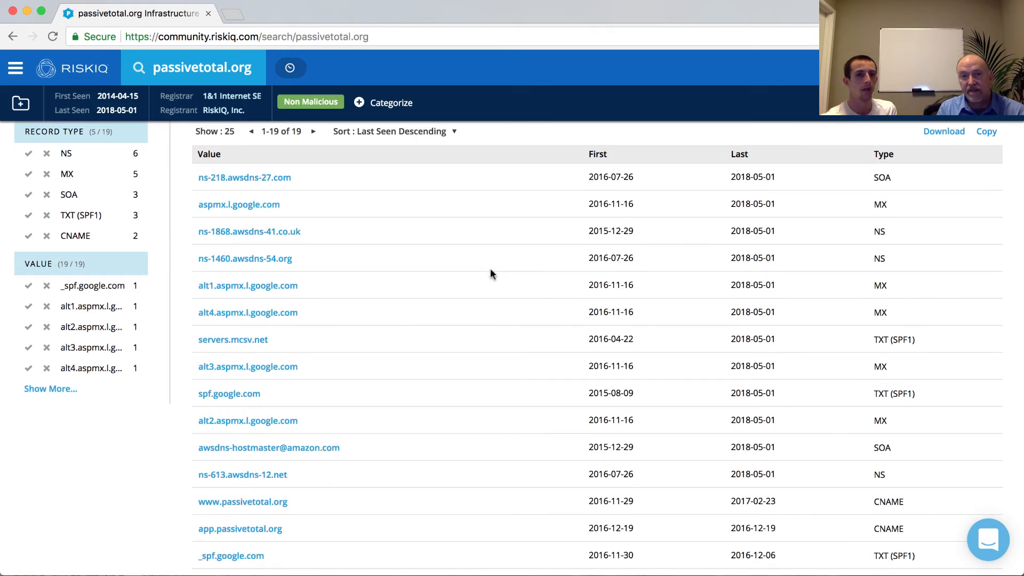
mouse_move(423, 269)
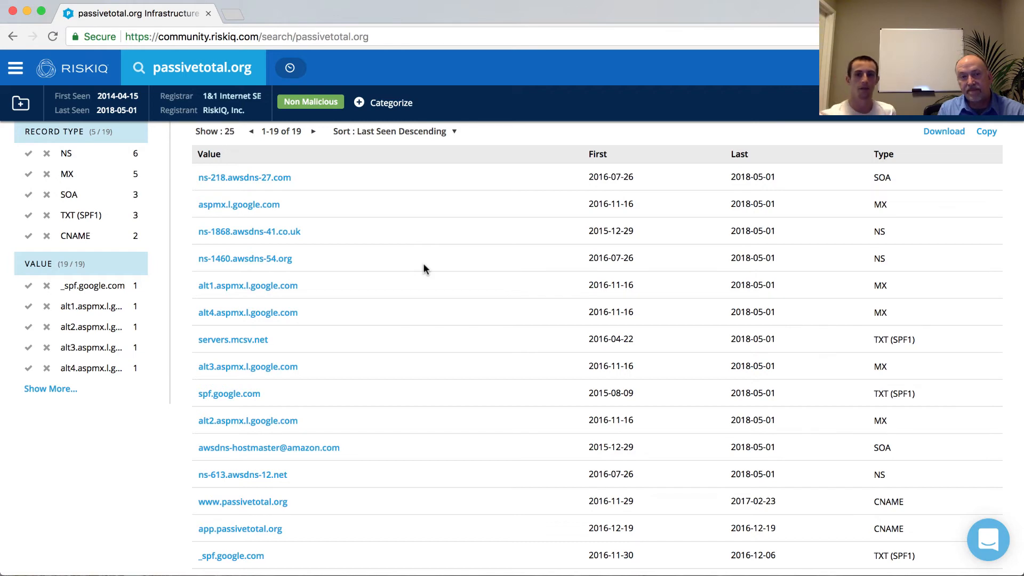
mouse_move(487, 399)
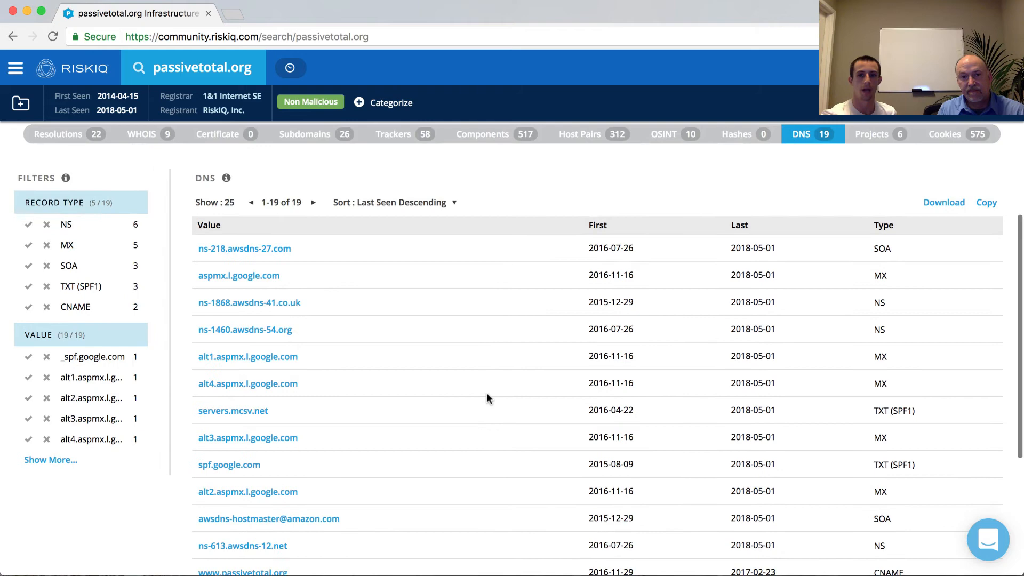
scroll("down", 3)
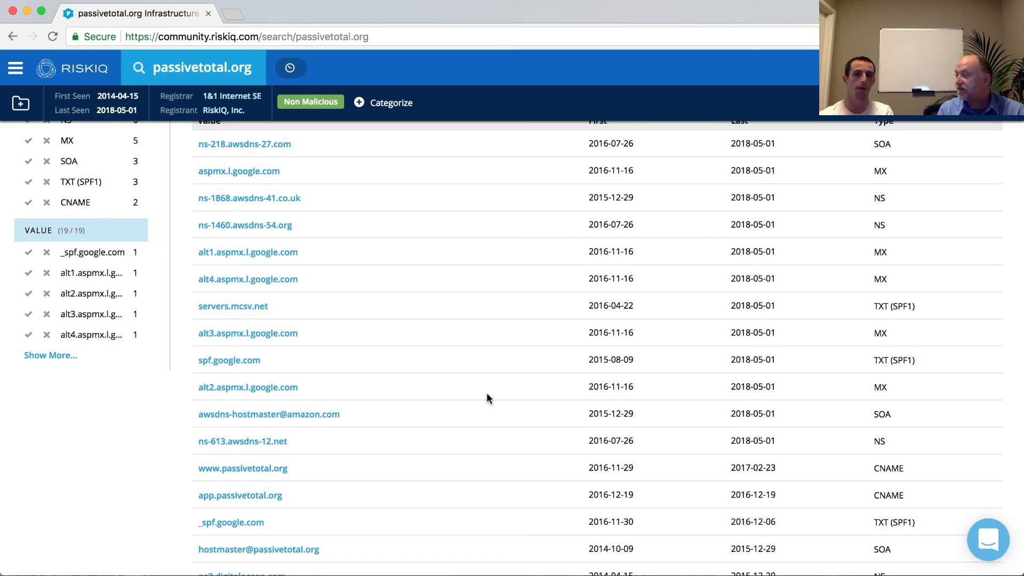
scroll("up", 3)
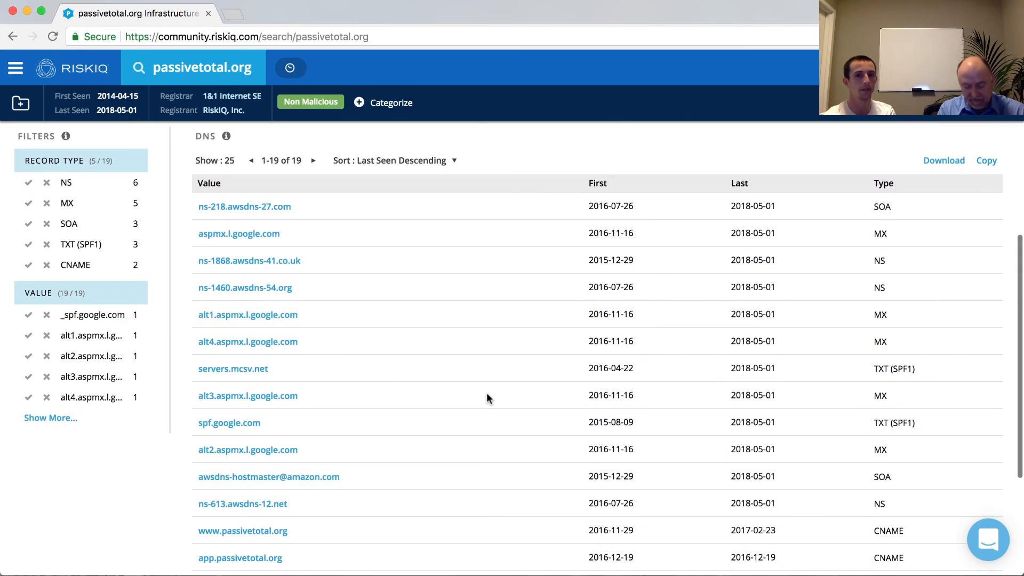
scroll("down", 3)
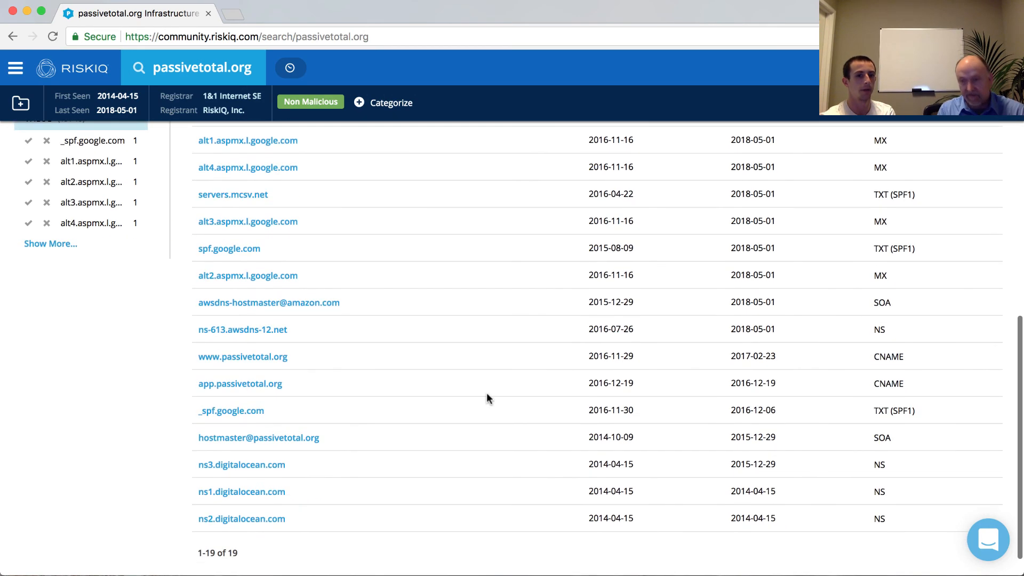
scroll("down", 3)
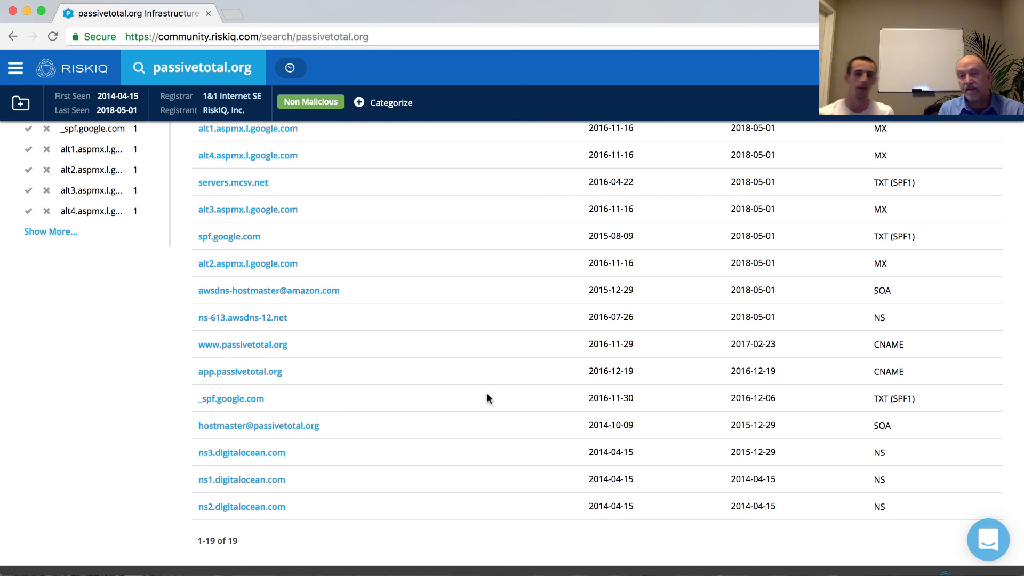
mouse_move(588, 482)
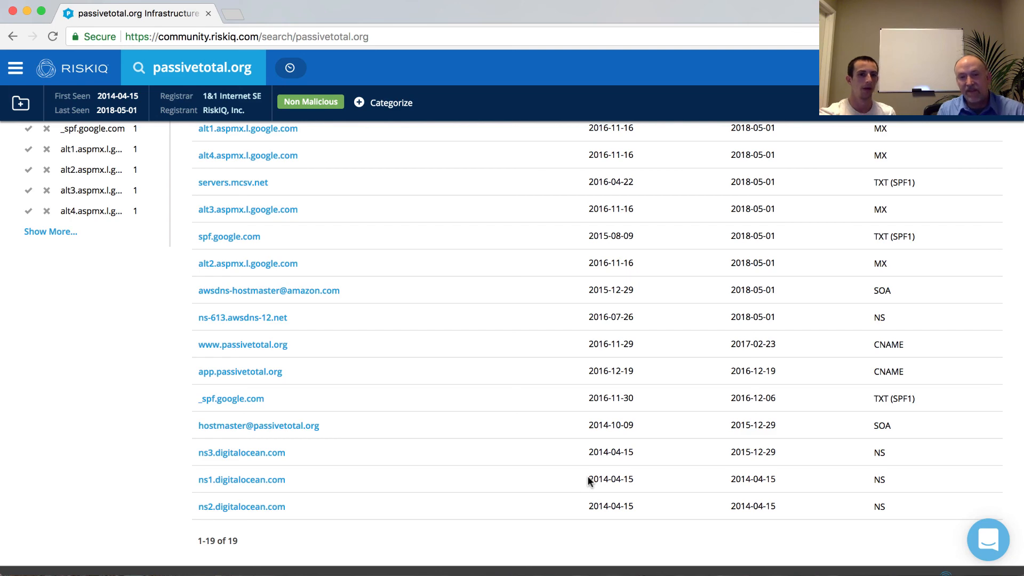
scroll("up", 3)
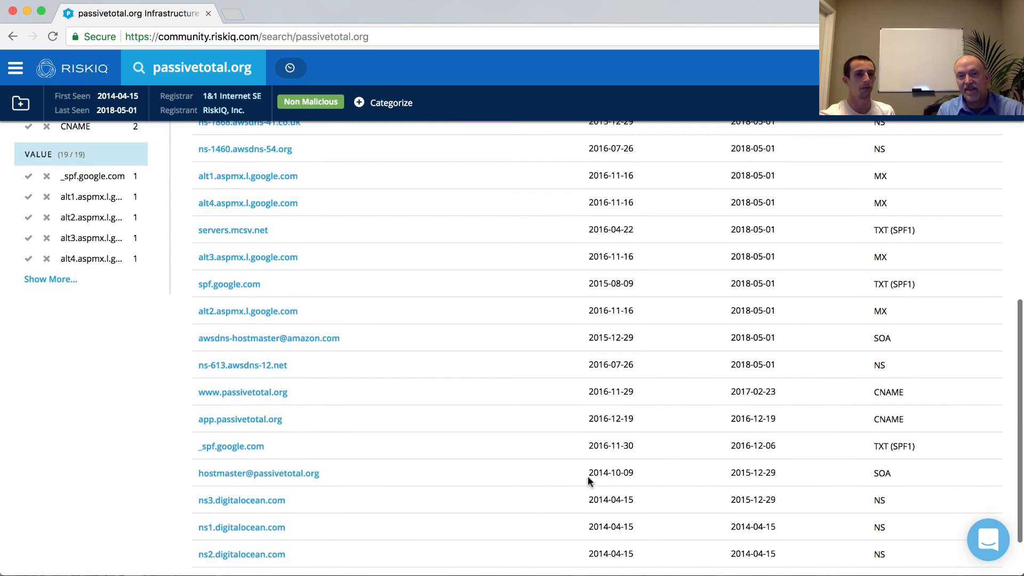
scroll("up", 3)
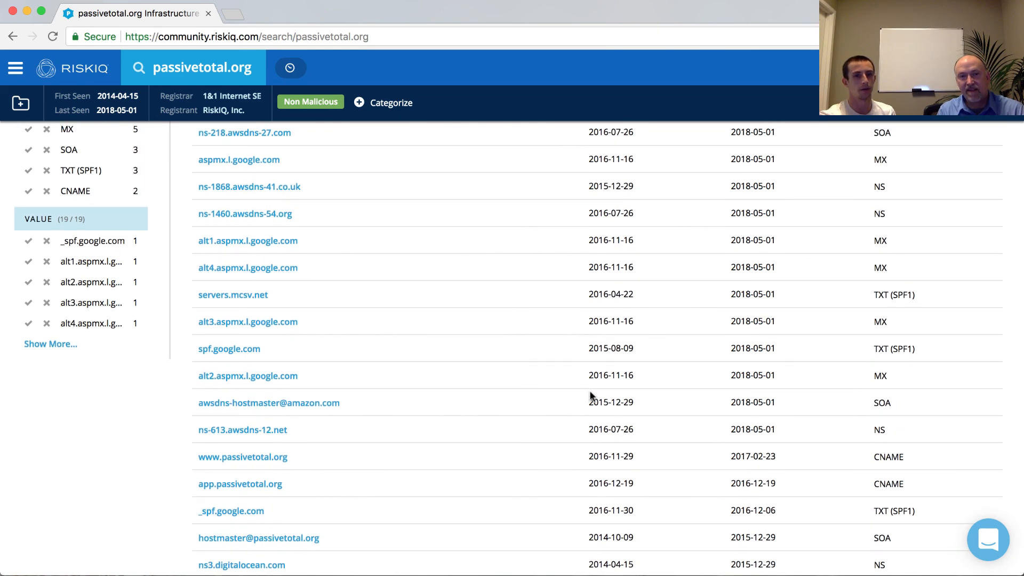
scroll("up", 3)
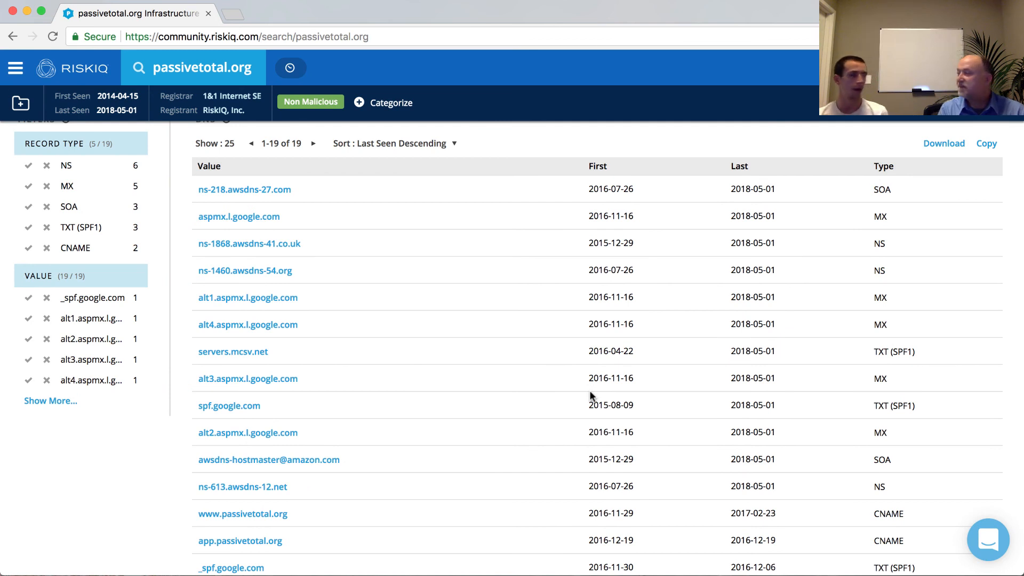